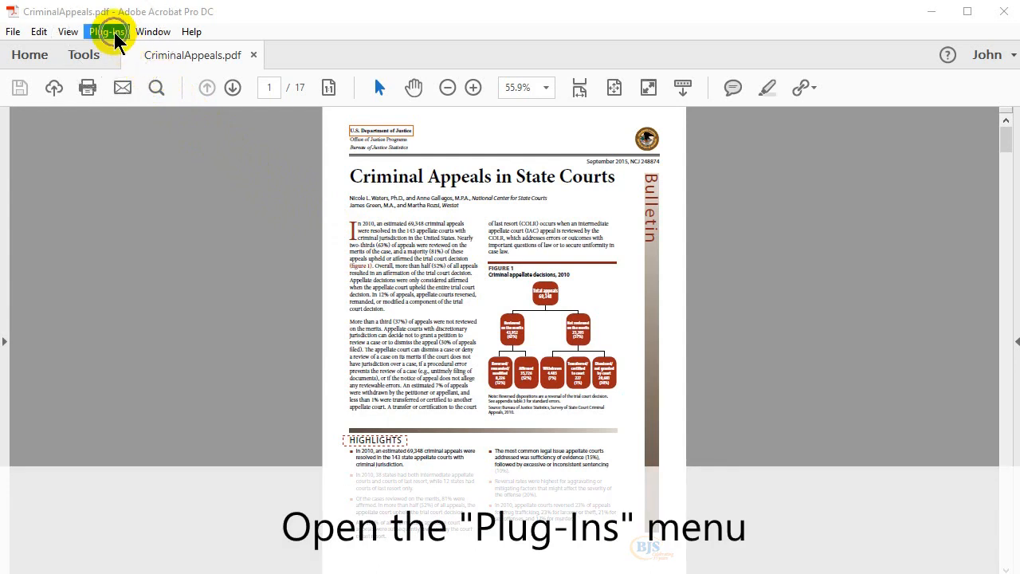
Show the Plug-Ins menu for CriminalAppeals.pdf.
{"action": "left_click", "coordinate": [107, 32]}
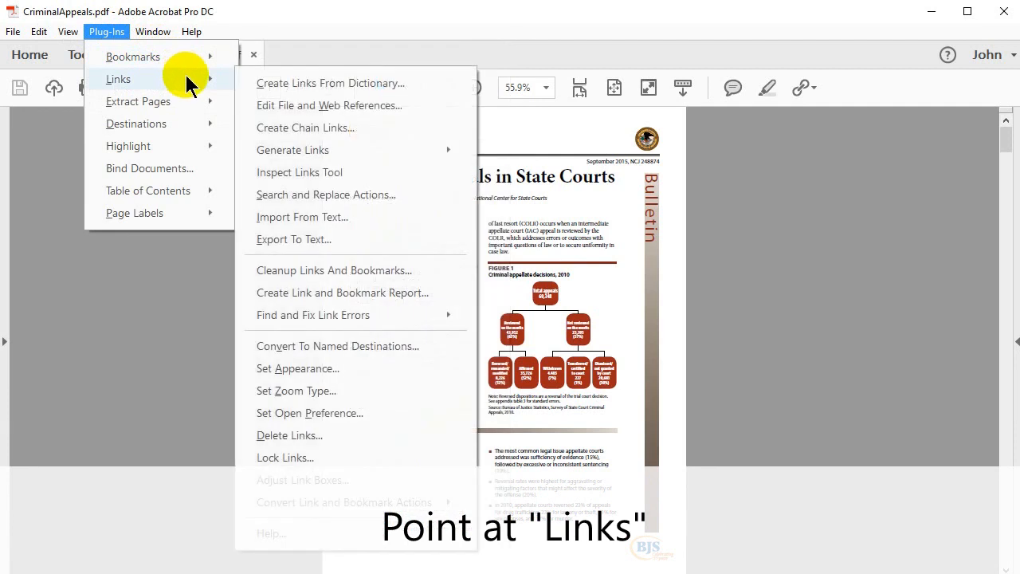
{"action": "mouse_move", "coordinate": [229, 86]}
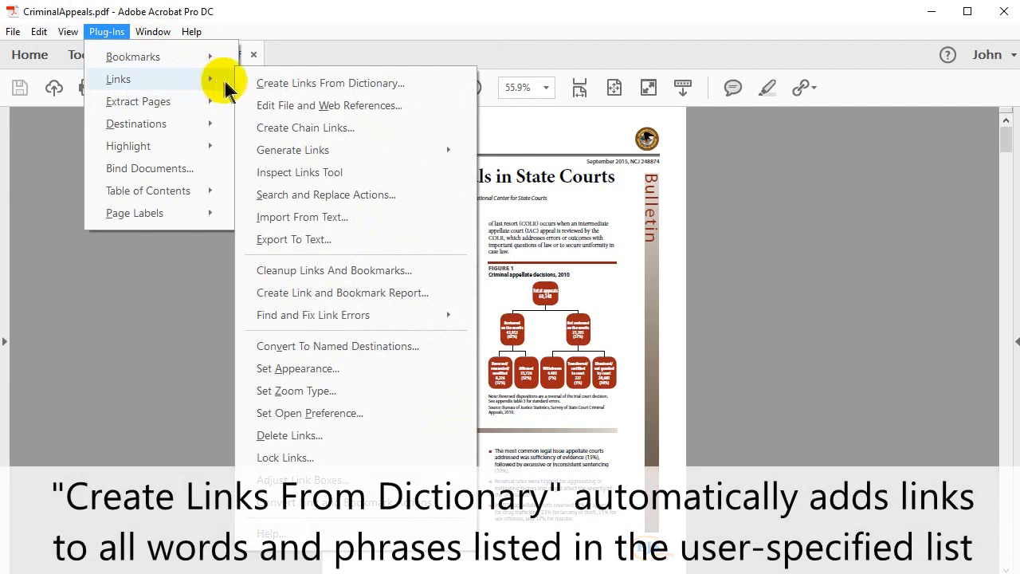
{"action": "mouse_move", "coordinate": [334, 83]}
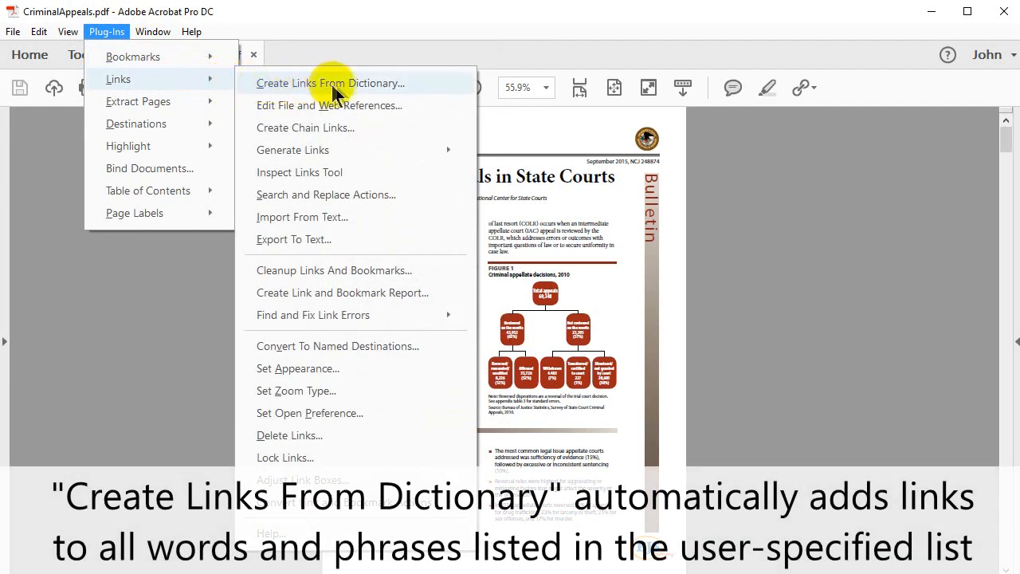
{"action": "mouse_move", "coordinate": [436, 83]}
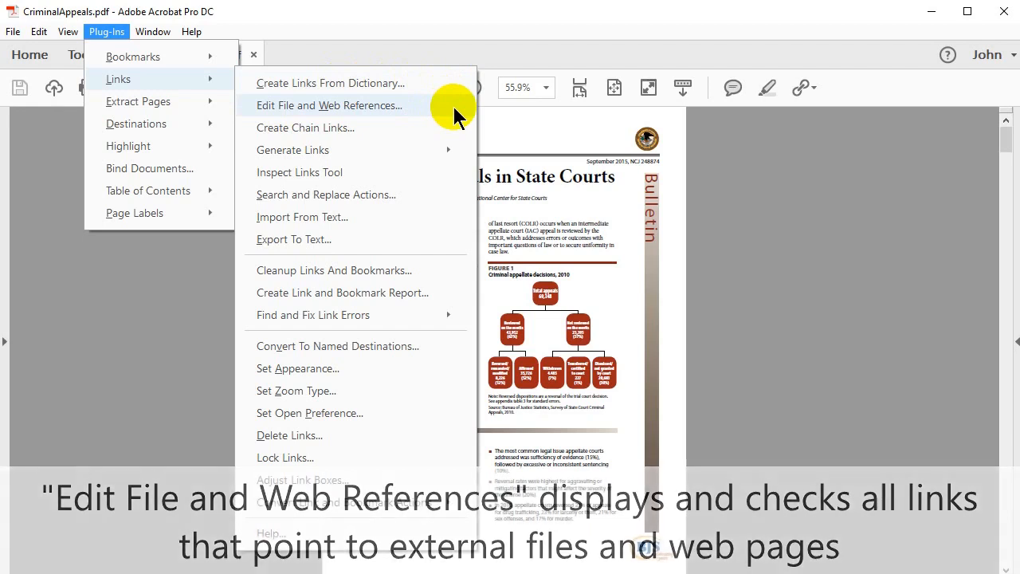
Reveal the Links tools and the Generate Links submenu options.
{"action": "left_click", "coordinate": [328, 106]}
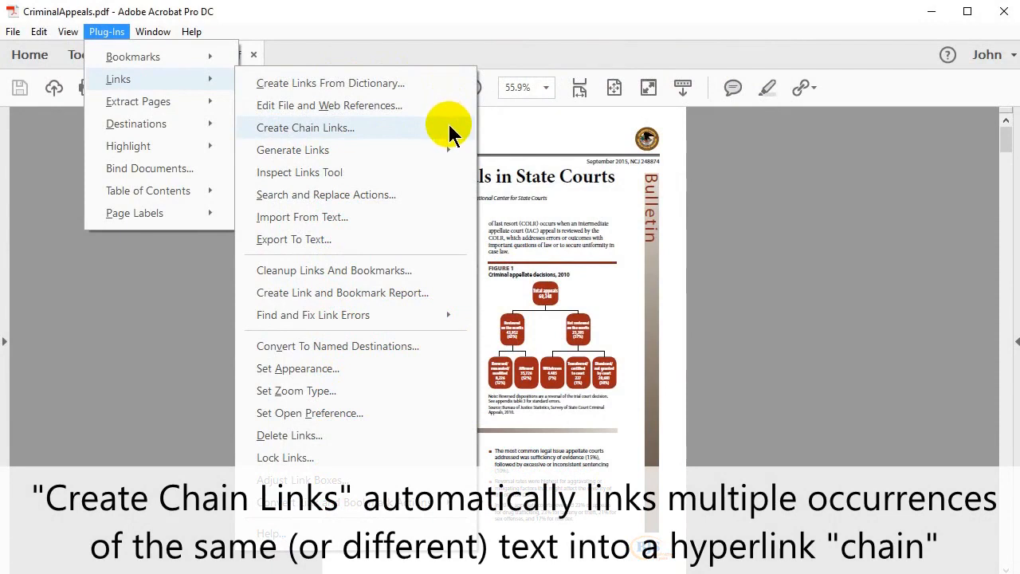
{"action": "mouse_move", "coordinate": [454, 146]}
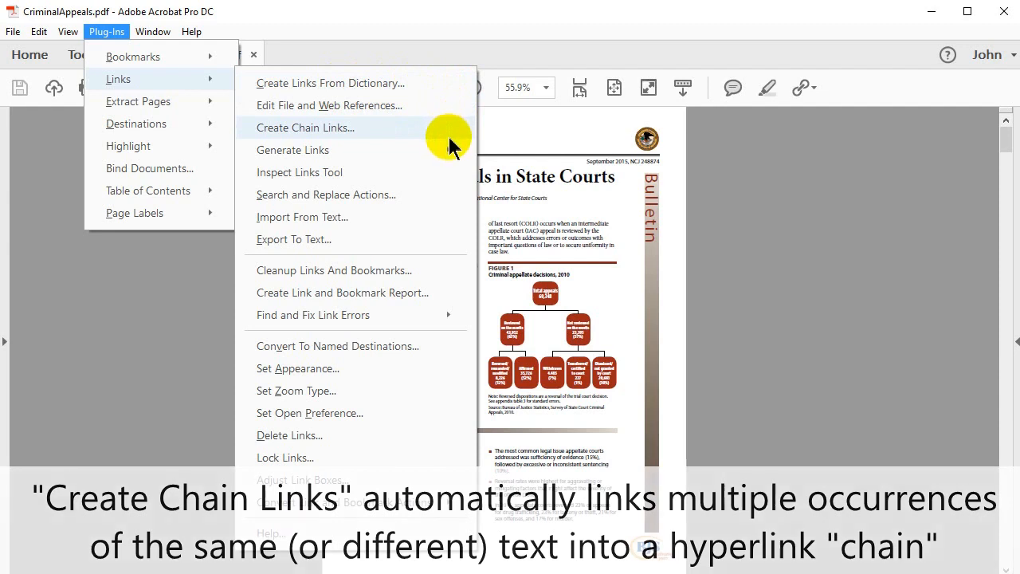
{"action": "mouse_move", "coordinate": [294, 149]}
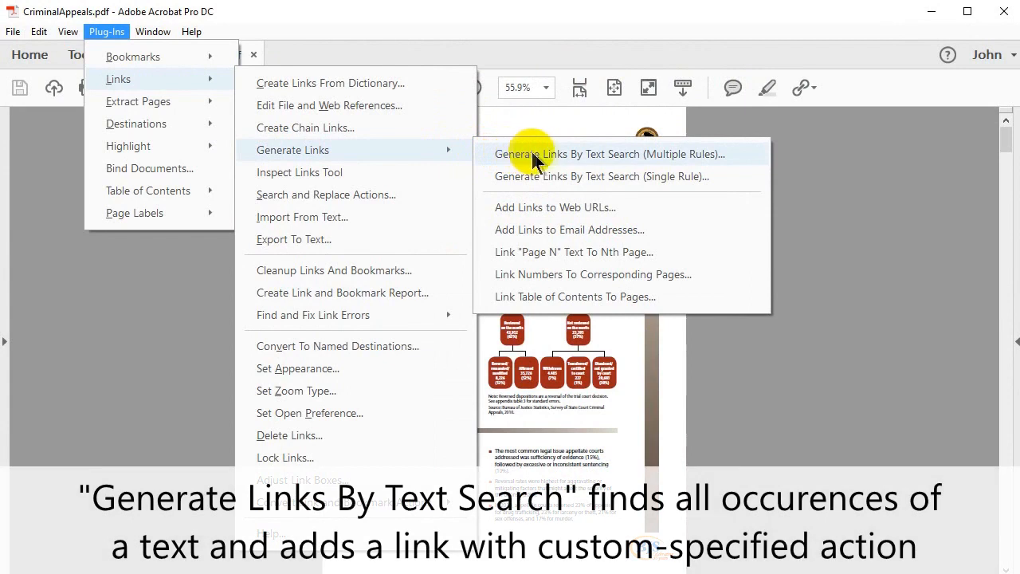
{"action": "mouse_move", "coordinate": [701, 163]}
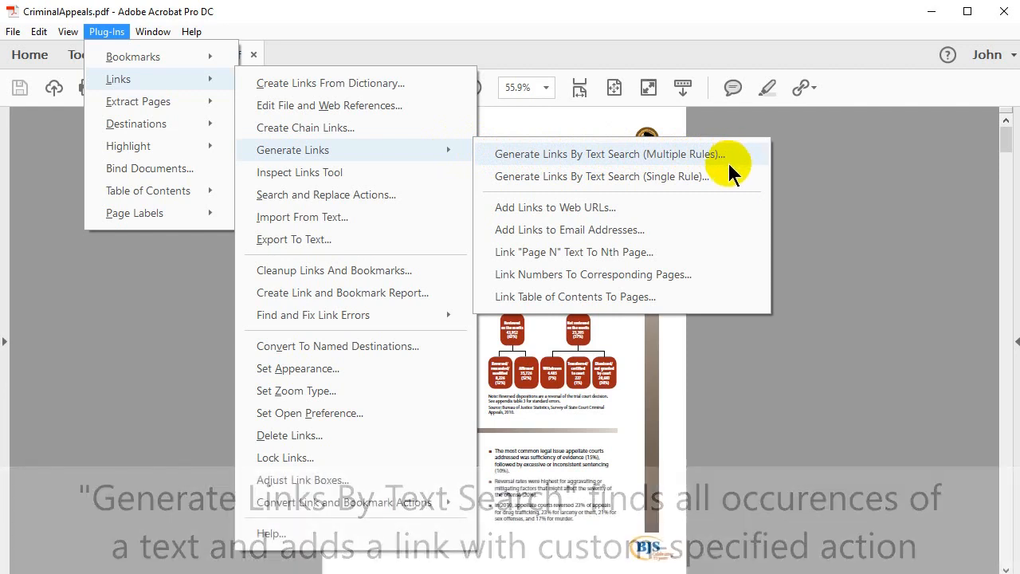
{"action": "mouse_move", "coordinate": [731, 175]}
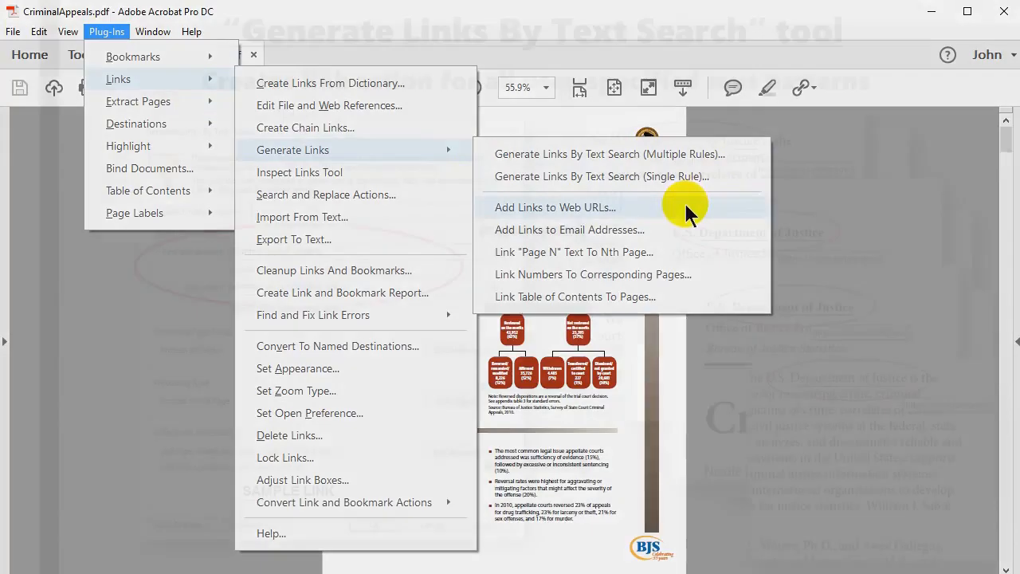
{"action": "left_click", "coordinate": [599, 175]}
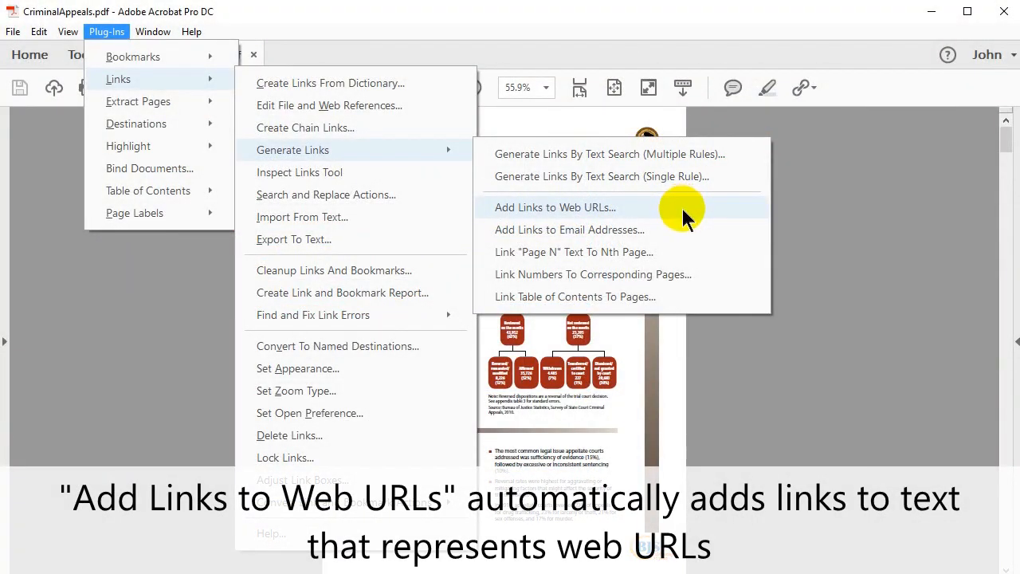
{"action": "mouse_move", "coordinate": [685, 229]}
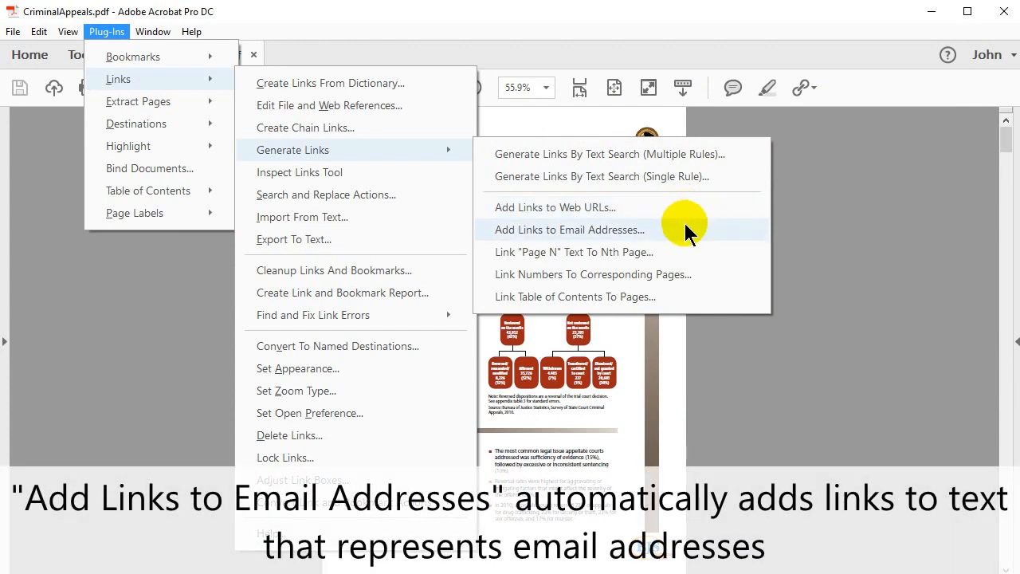
{"action": "mouse_move", "coordinate": [721, 252]}
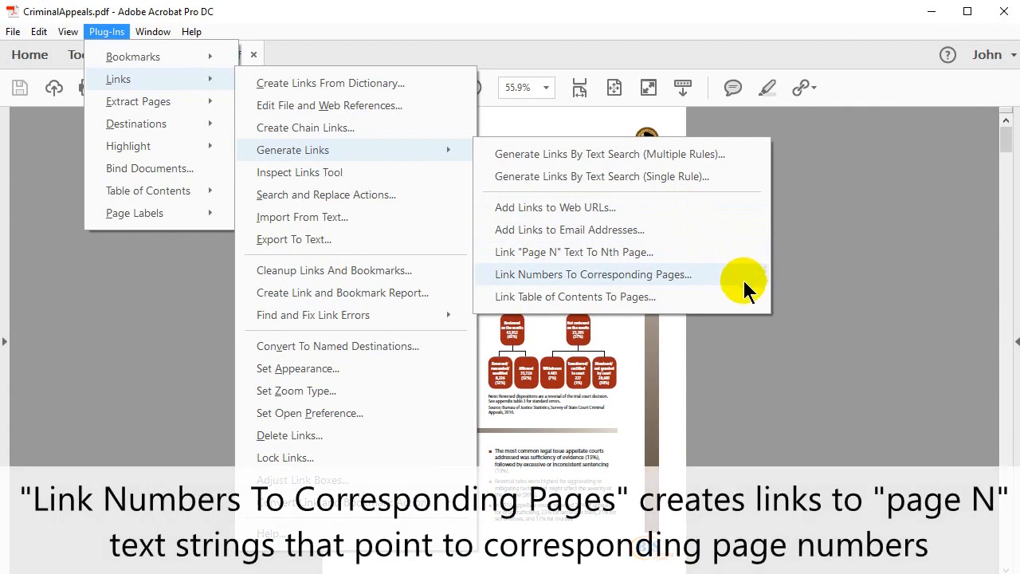
{"action": "mouse_move", "coordinate": [733, 296]}
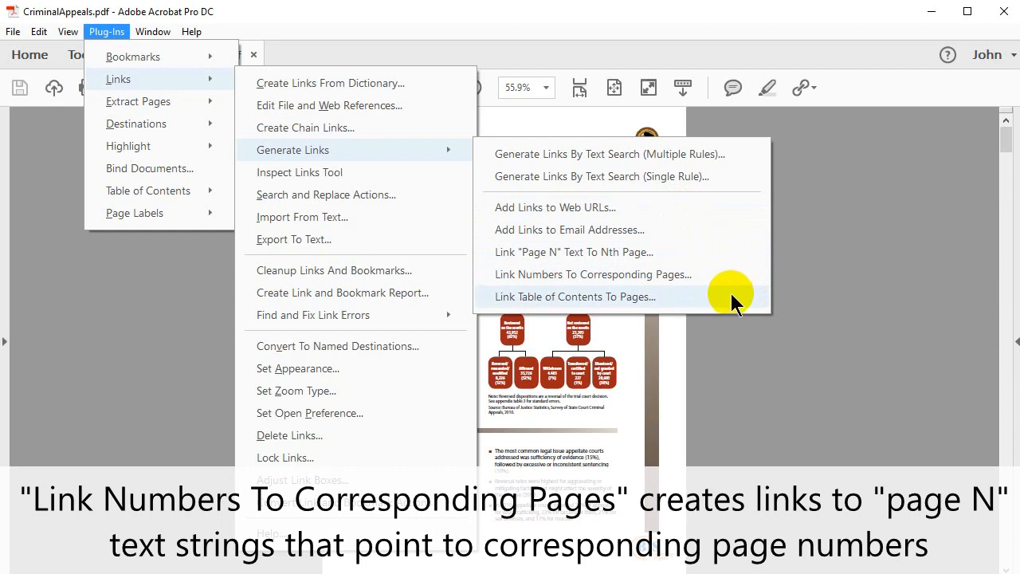
{"action": "mouse_move", "coordinate": [731, 306]}
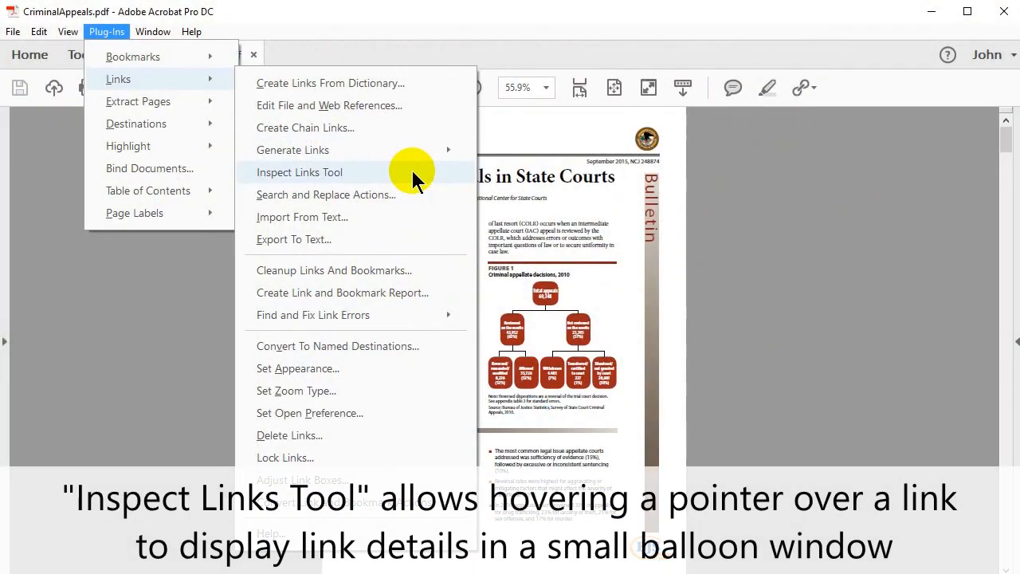
{"action": "mouse_move", "coordinate": [430, 195]}
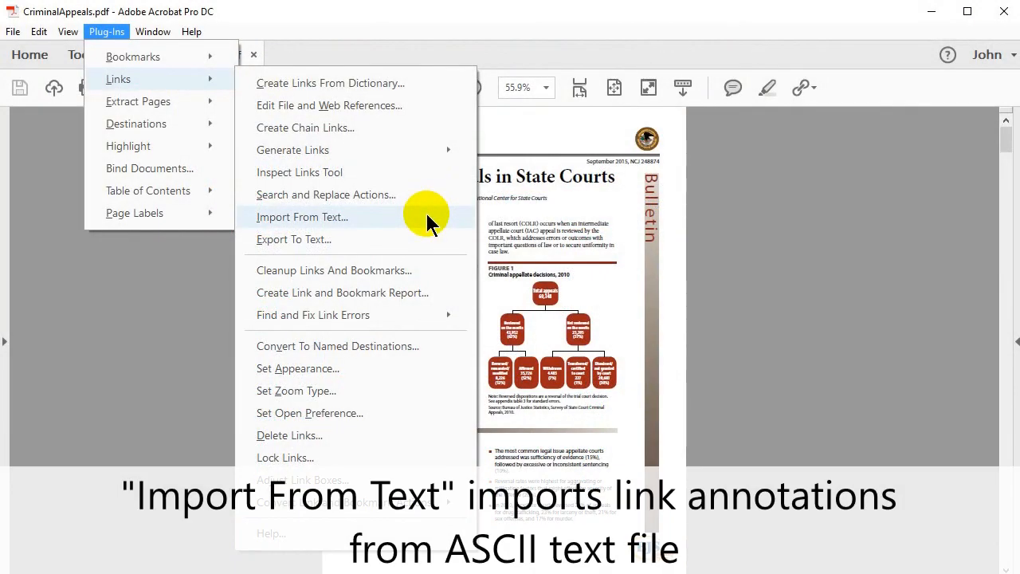
{"action": "mouse_move", "coordinate": [430, 239]}
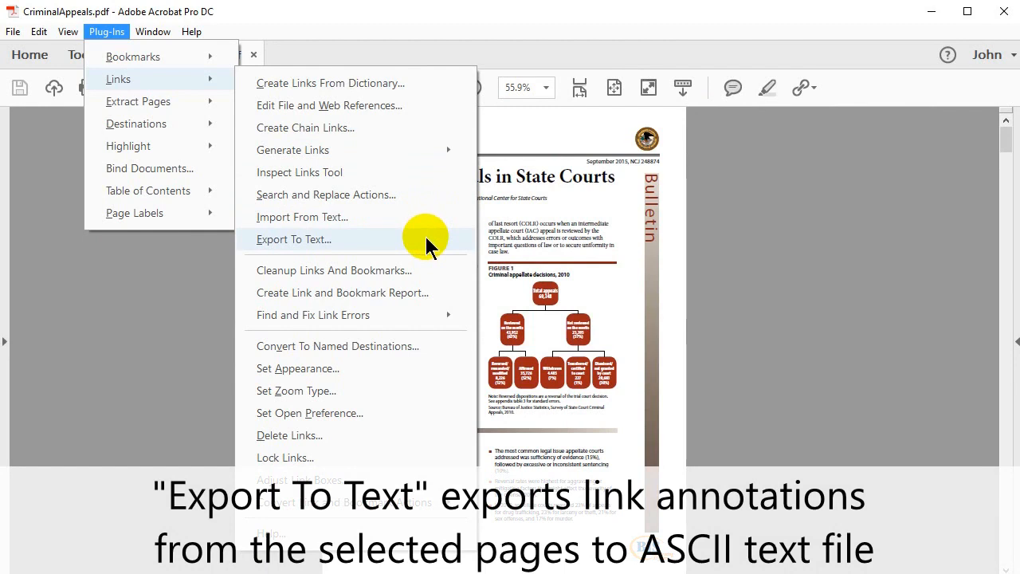
{"action": "mouse_move", "coordinate": [445, 270]}
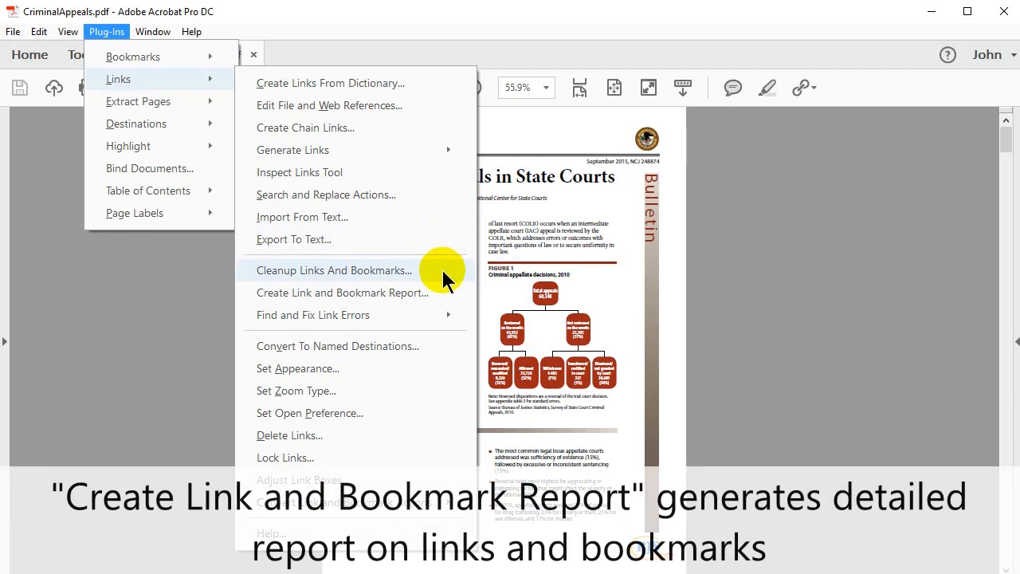
{"action": "mouse_move", "coordinate": [444, 293]}
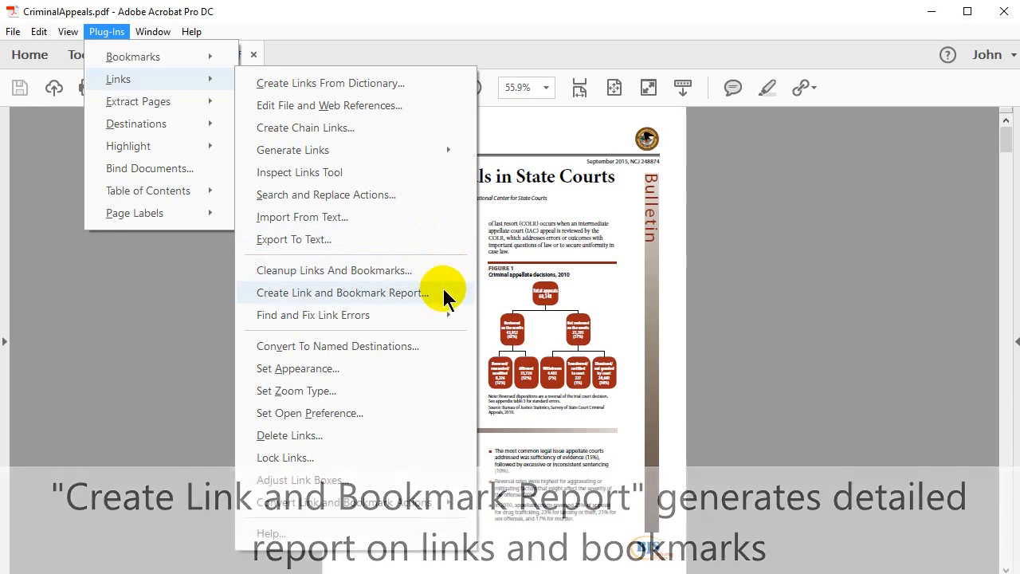
{"action": "mouse_move", "coordinate": [312, 315]}
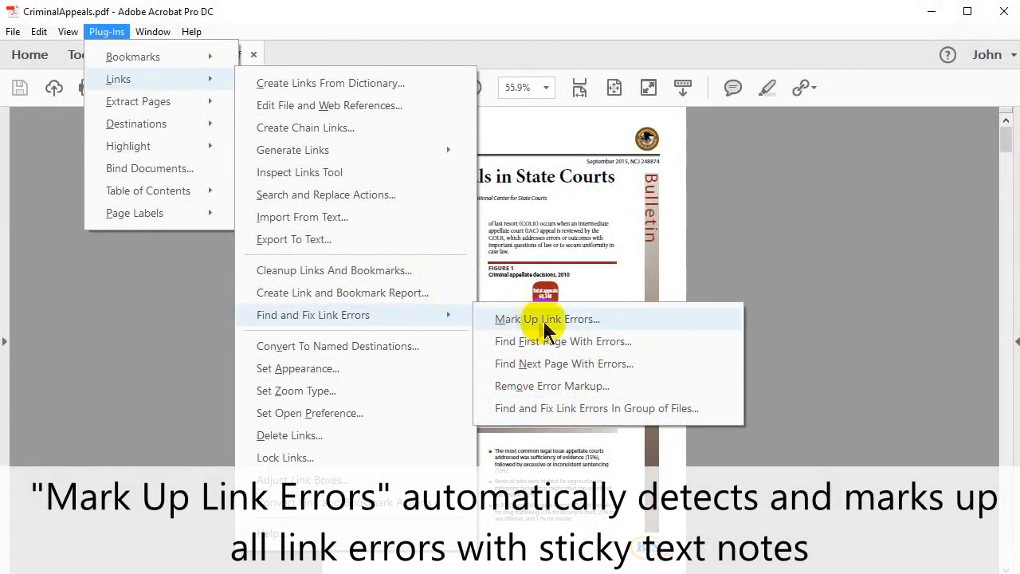
{"action": "mouse_move", "coordinate": [660, 347]}
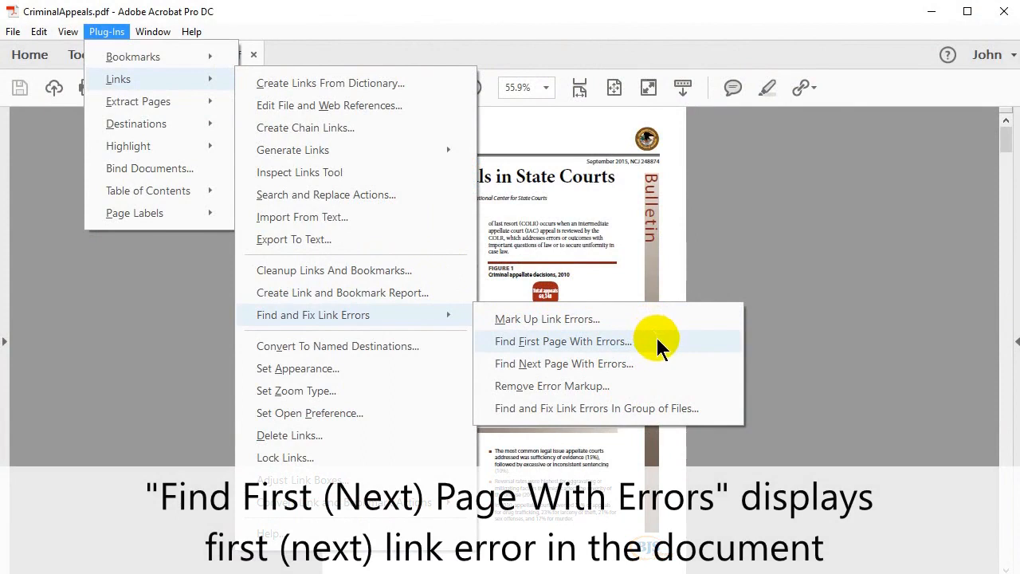
{"action": "mouse_move", "coordinate": [666, 354]}
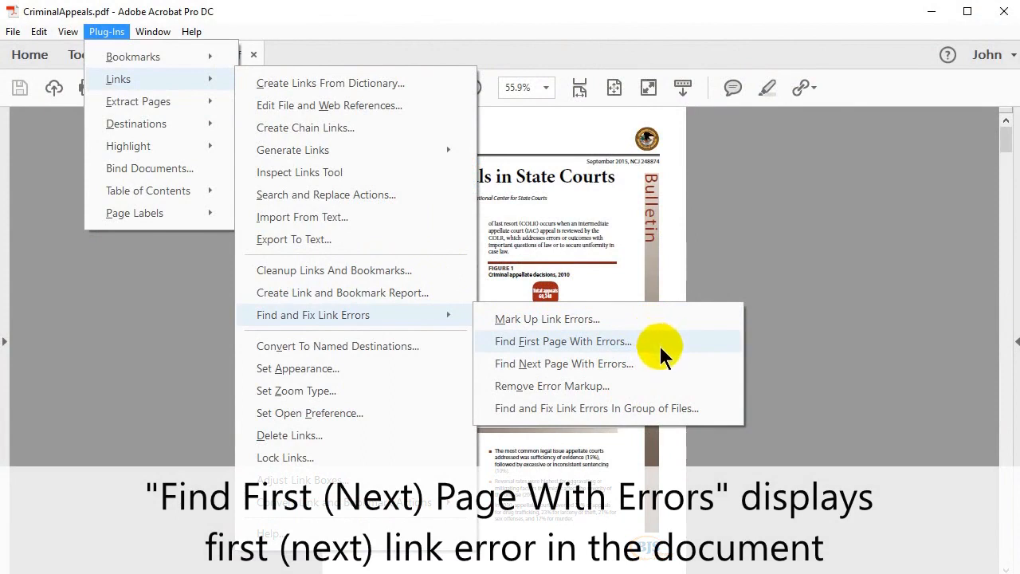
{"action": "mouse_move", "coordinate": [666, 367]}
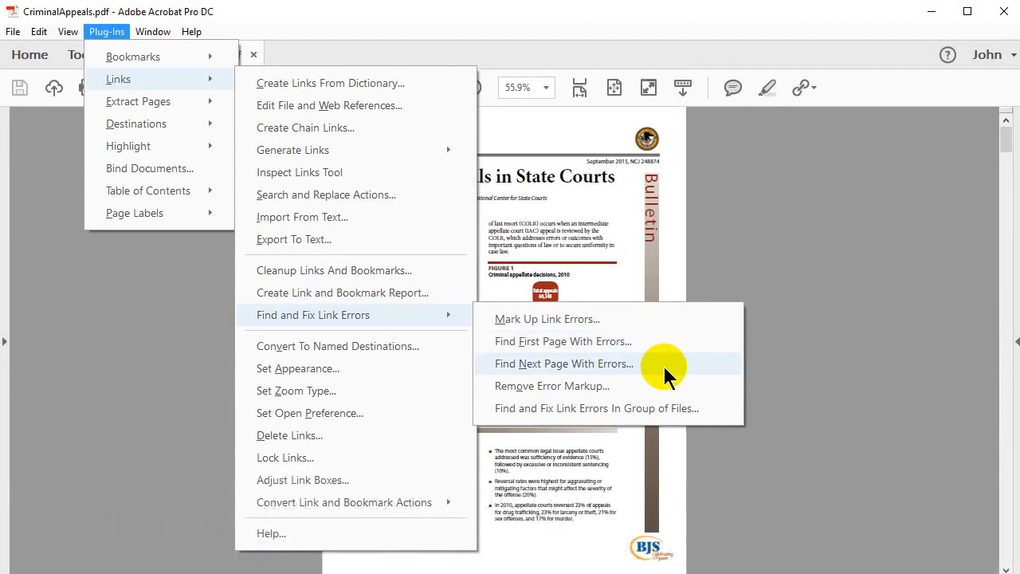
{"action": "mouse_move", "coordinate": [666, 391]}
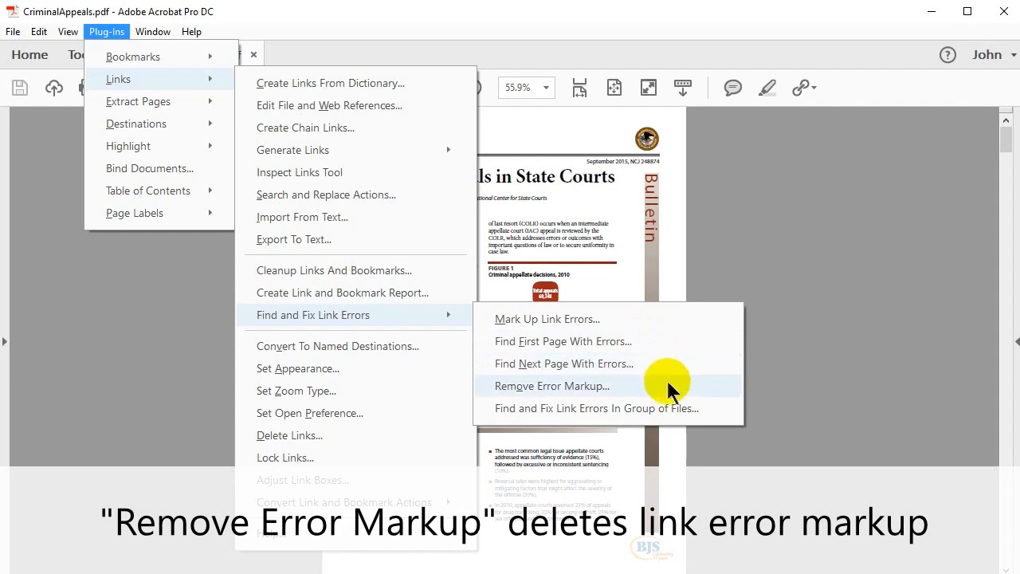
{"action": "mouse_move", "coordinate": [704, 398]}
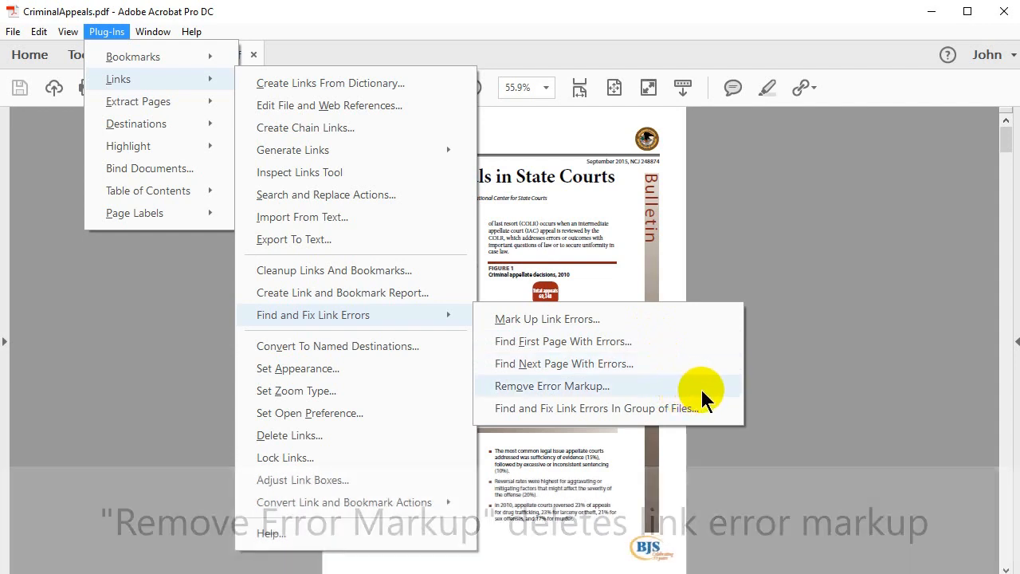
{"action": "mouse_move", "coordinate": [717, 408]}
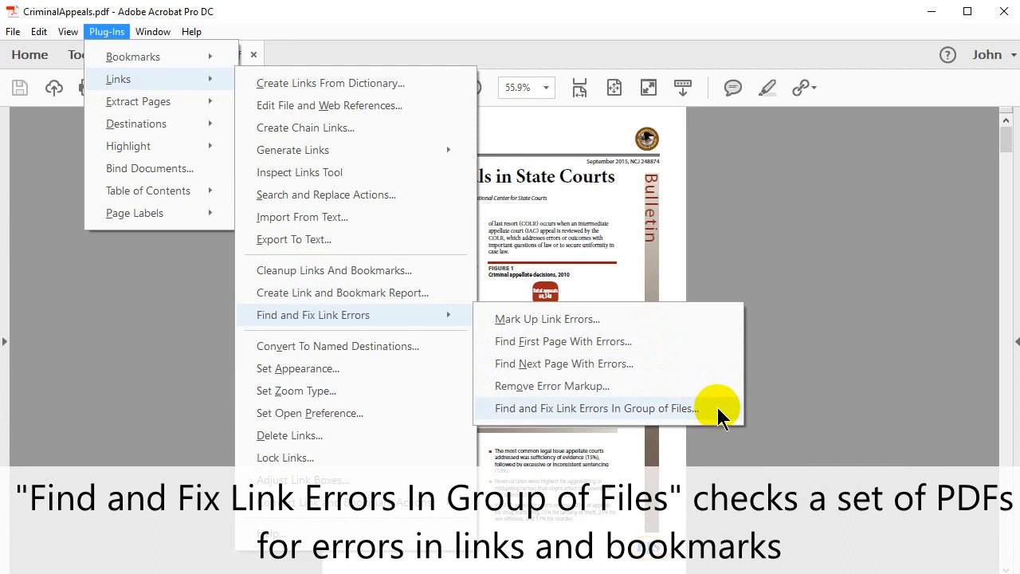
{"action": "mouse_move", "coordinate": [714, 411]}
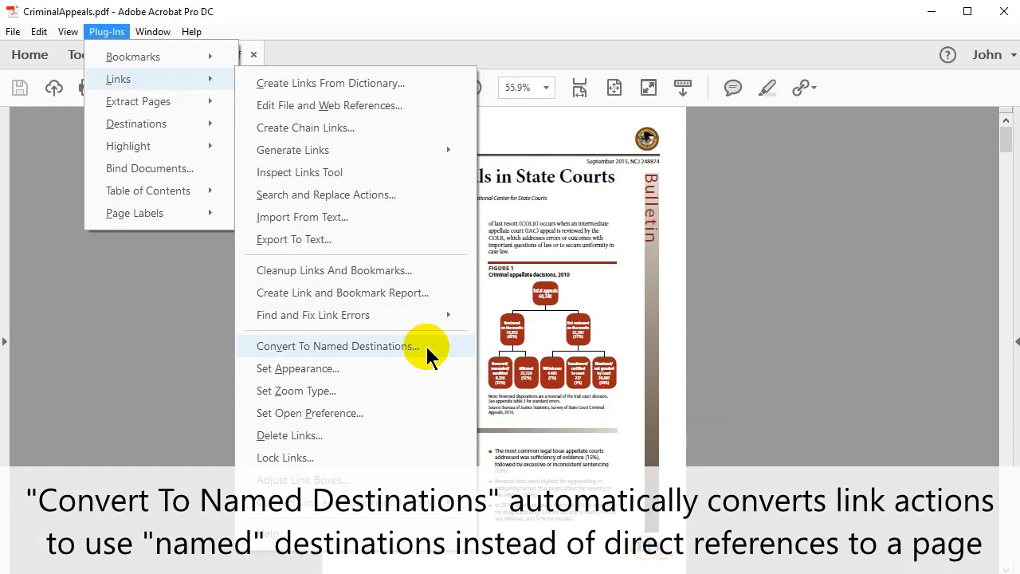
{"action": "mouse_move", "coordinate": [374, 374]}
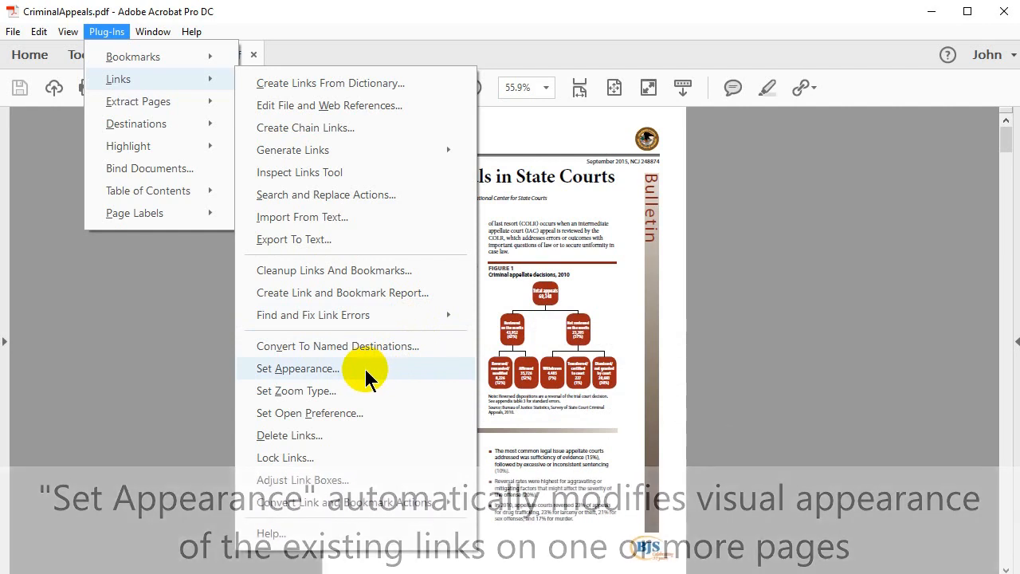
{"action": "mouse_move", "coordinate": [366, 391]}
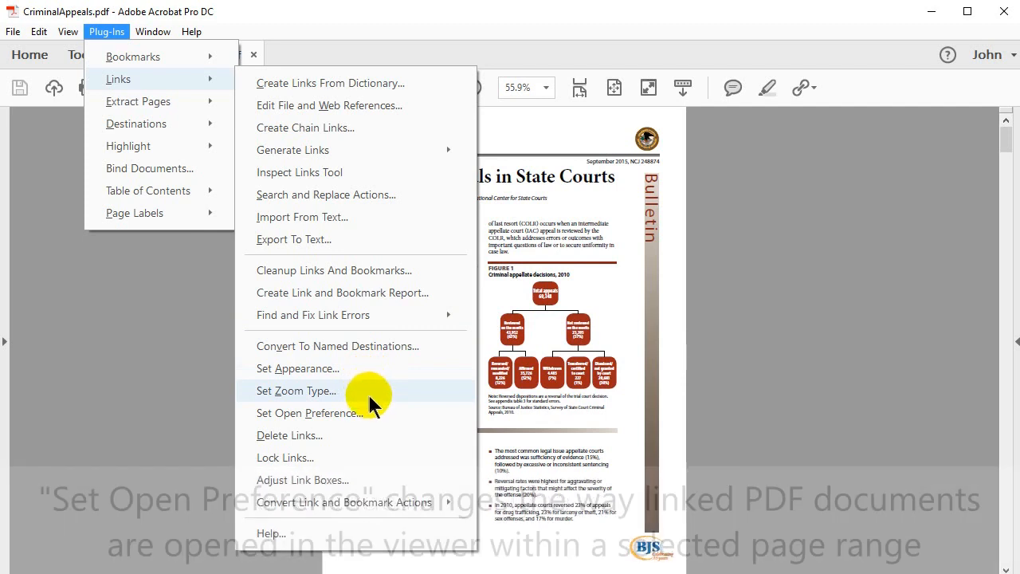
{"action": "mouse_move", "coordinate": [384, 412]}
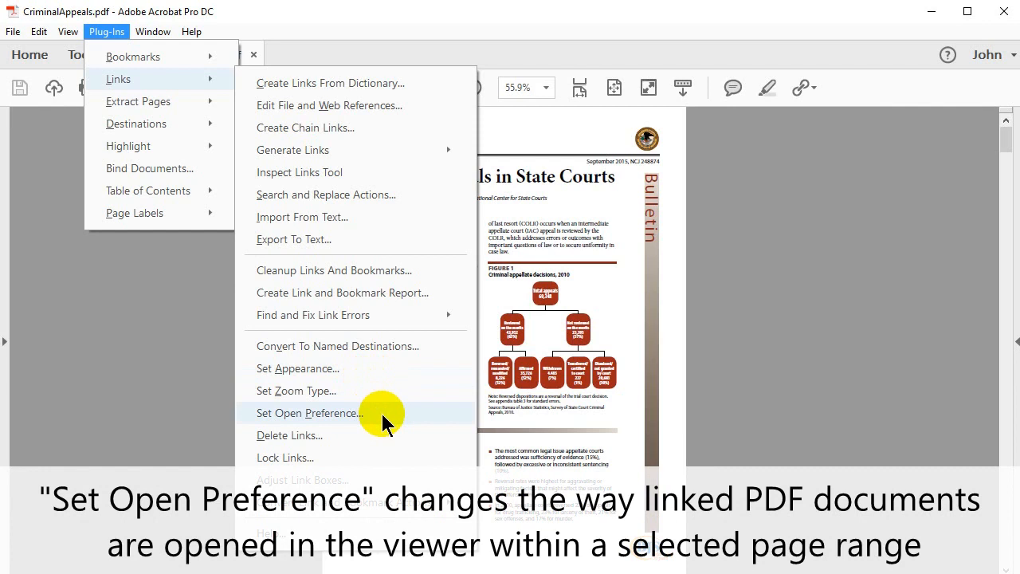
{"action": "mouse_move", "coordinate": [379, 438]}
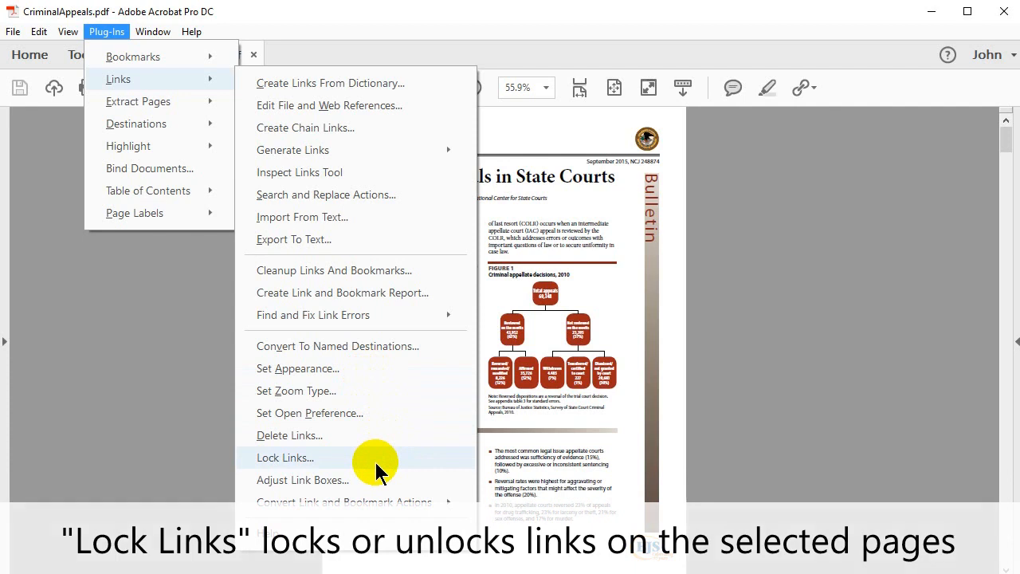
{"action": "mouse_move", "coordinate": [382, 480]}
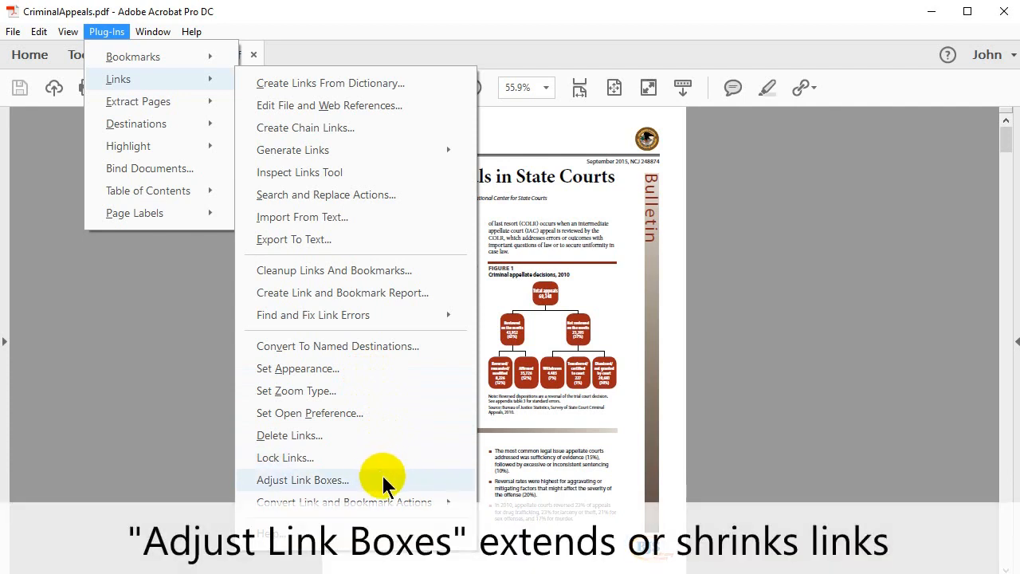
{"action": "mouse_move", "coordinate": [415, 501]}
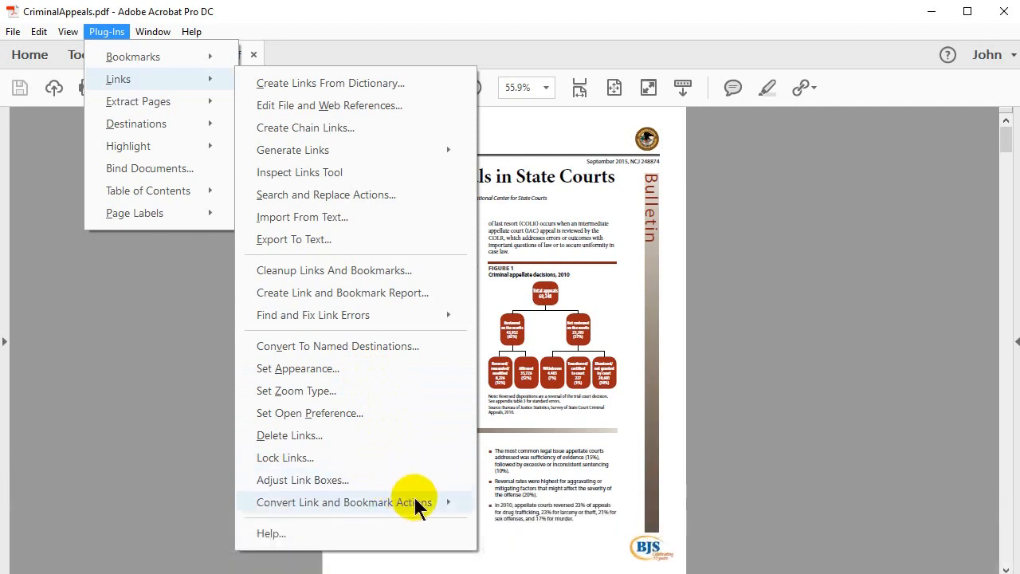